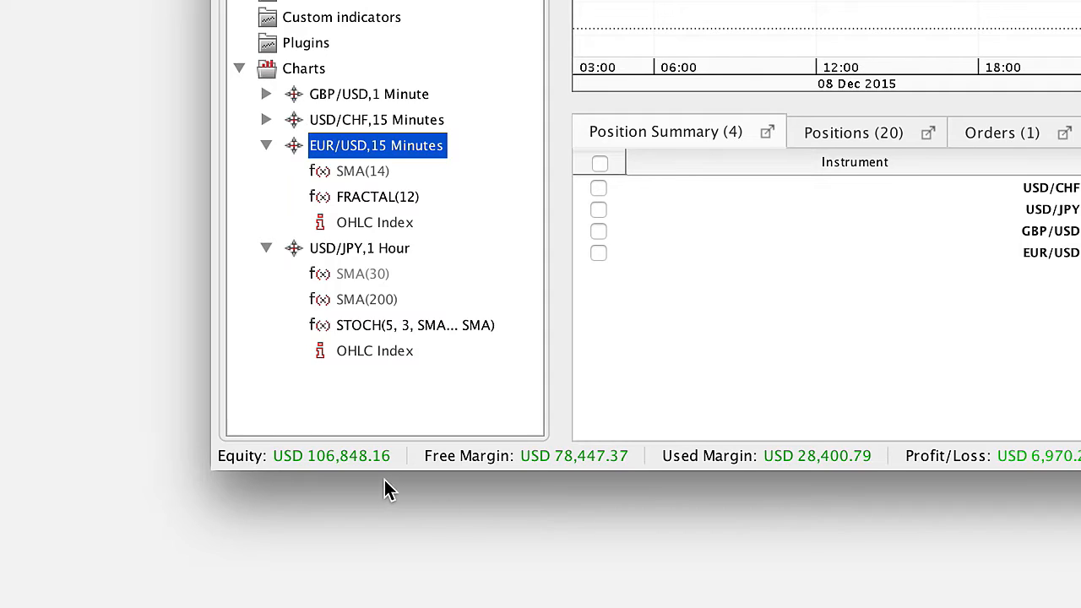
{"action": "mouse_move", "coordinate": [895, 525]}
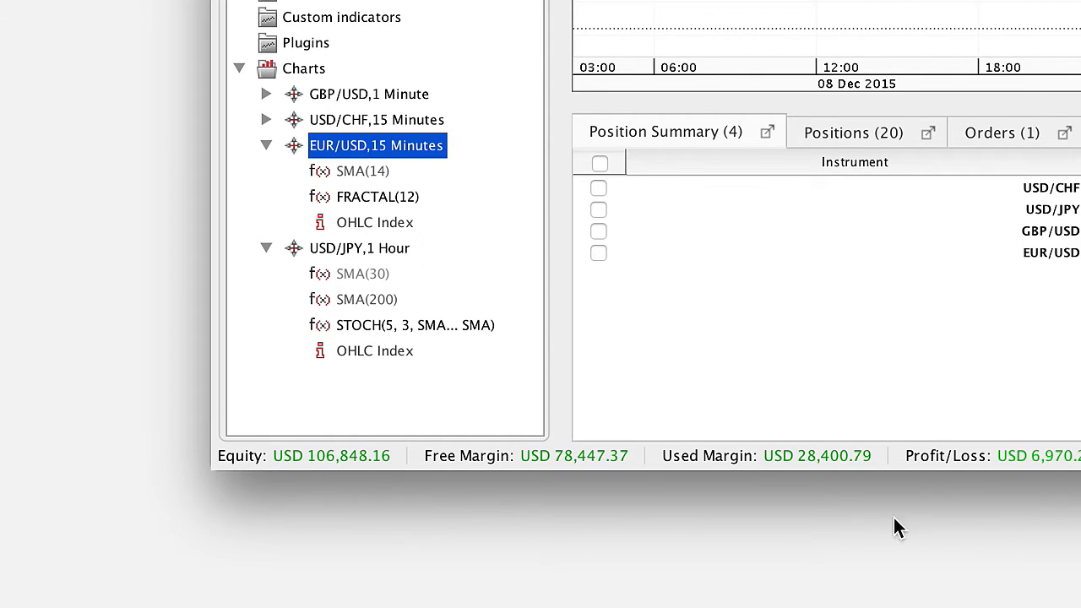